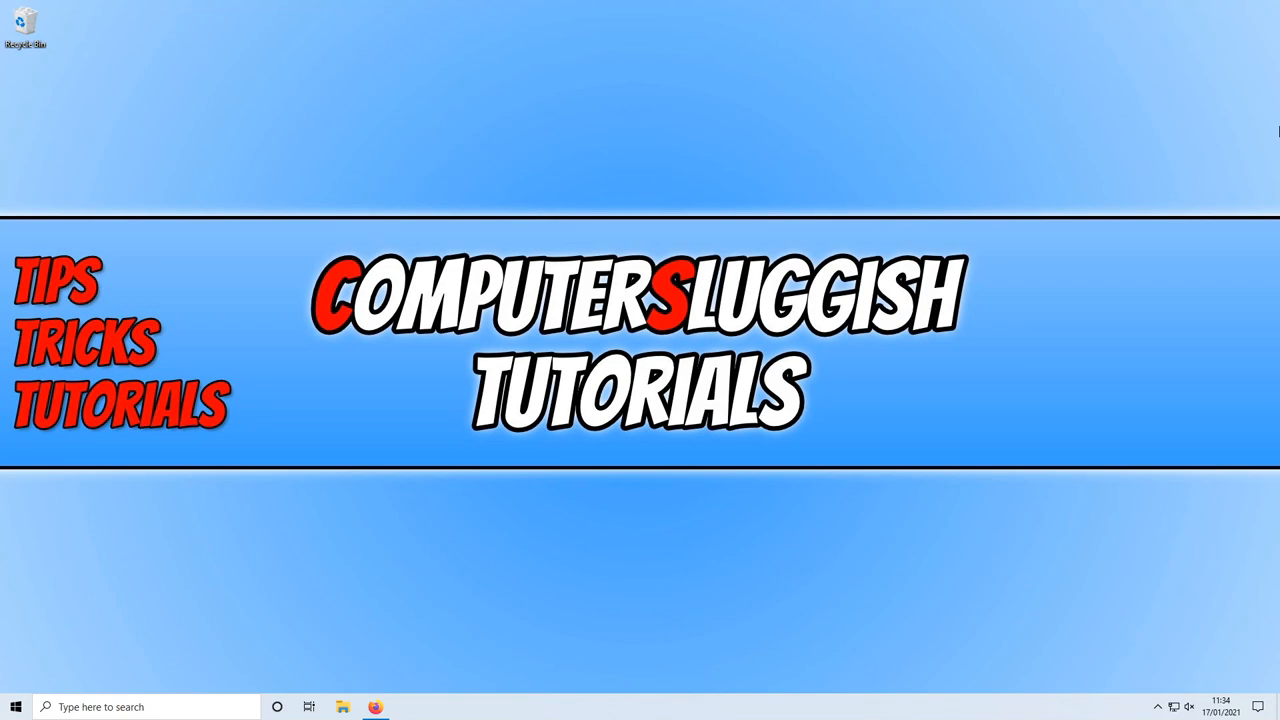
mouse_move(1208, 136)
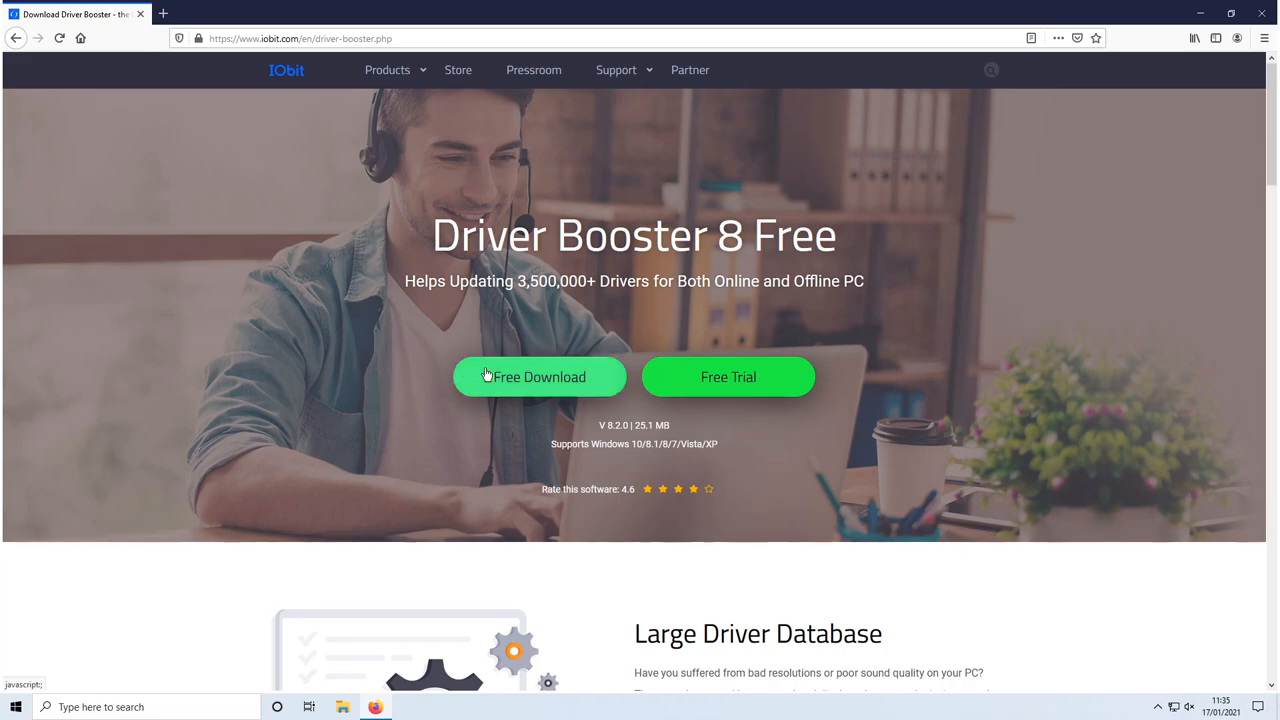
- Download the Driver Booster 8 Free installer and save driver_booster_setup.exe to the computer
left_click(540, 376)
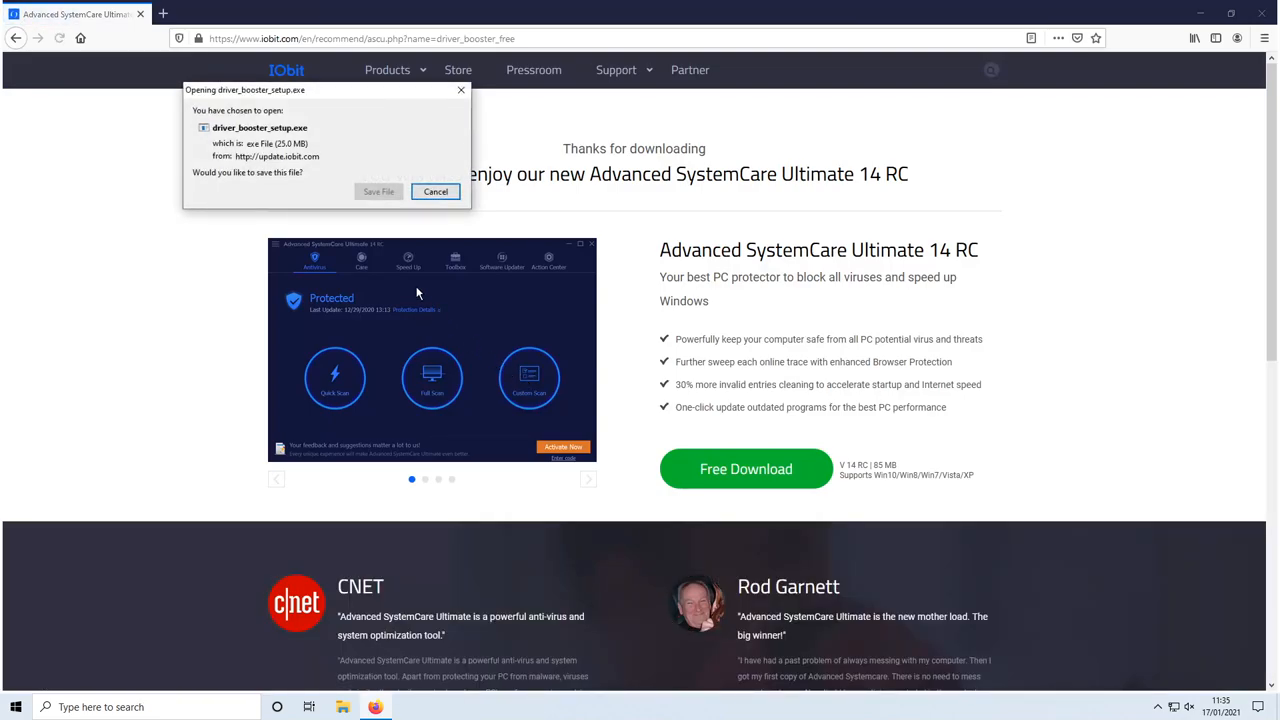
left_click(436, 192)
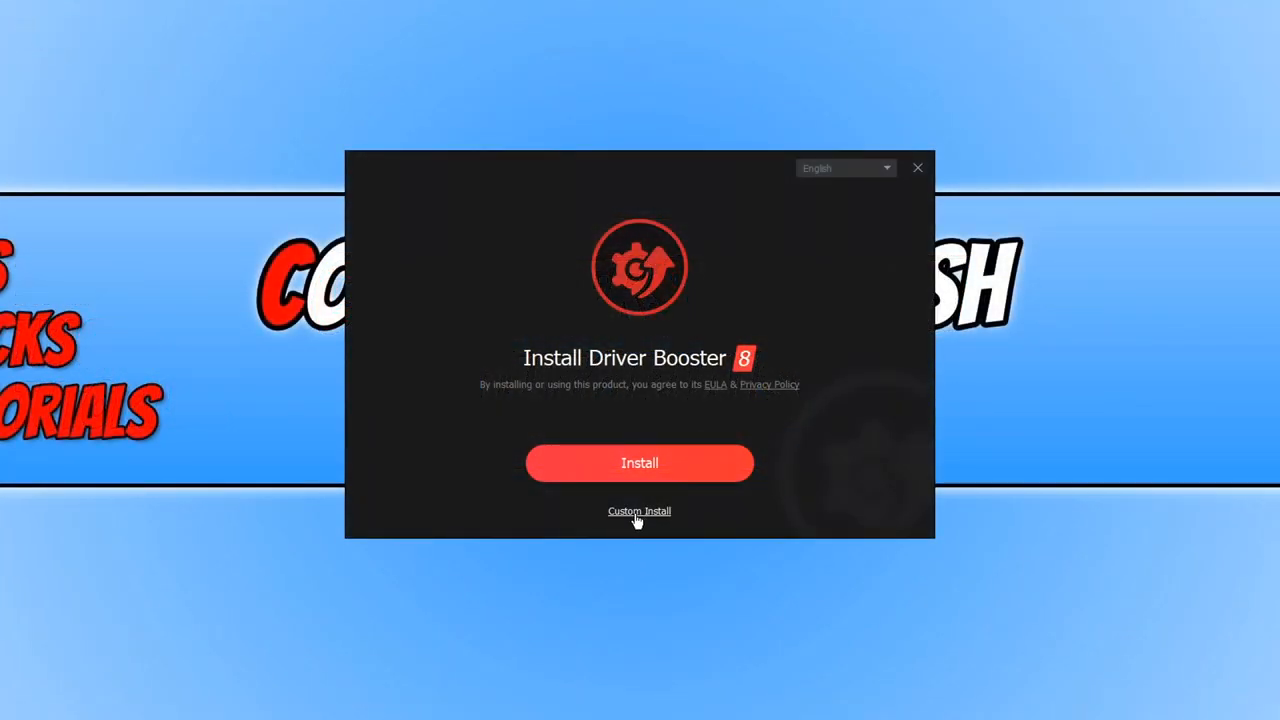
- Choose Custom Install, keeping the default folder and all three extra options ticked
left_click(640, 512)
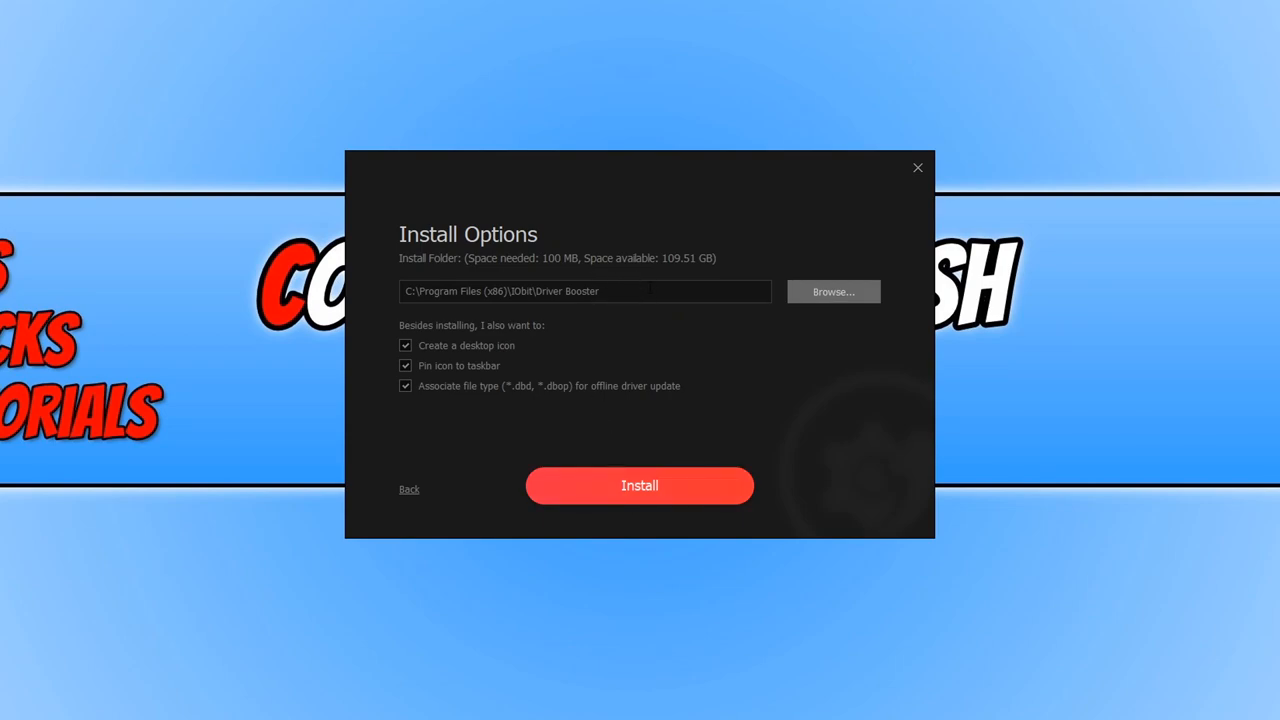
mouse_move(562, 312)
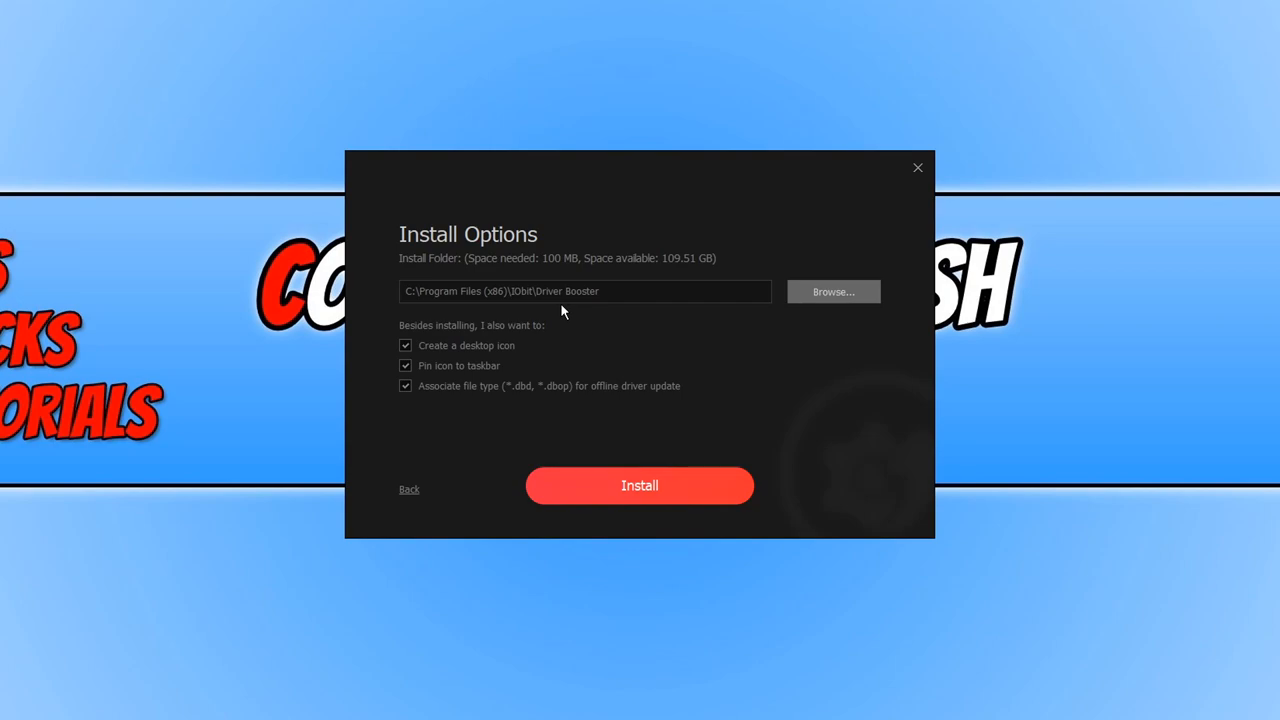
mouse_move(438, 384)
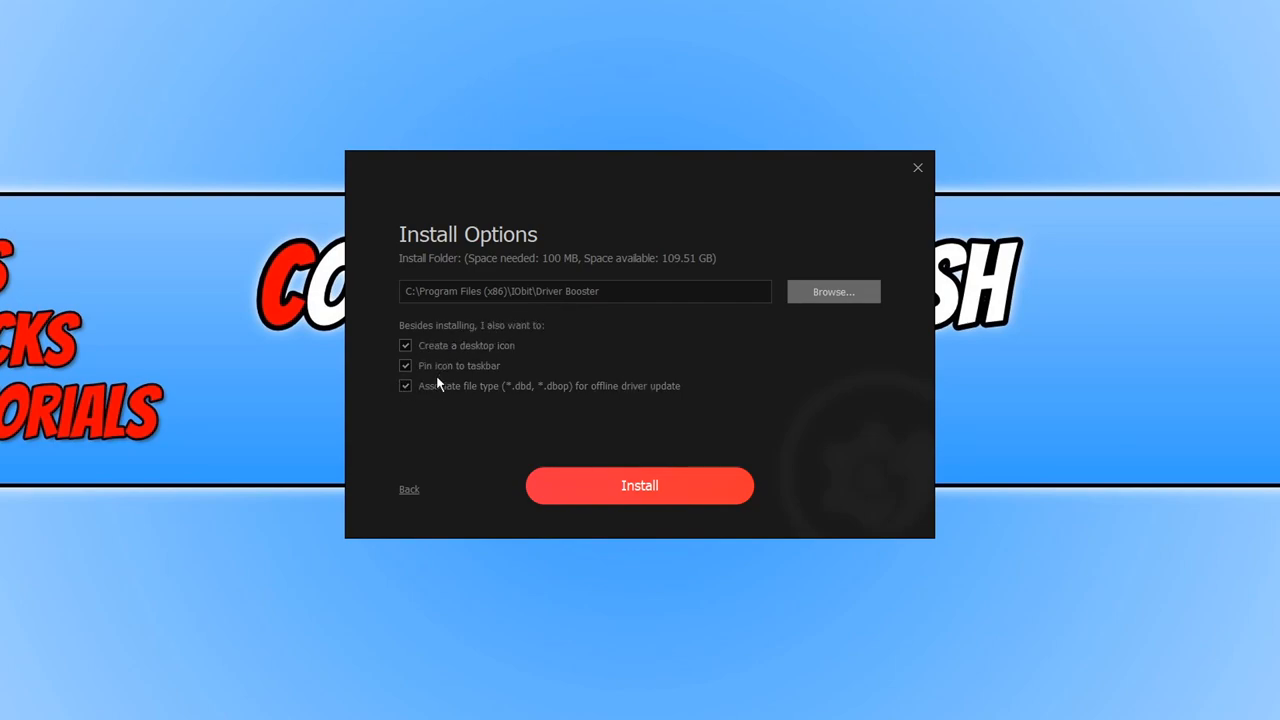
mouse_move(684, 464)
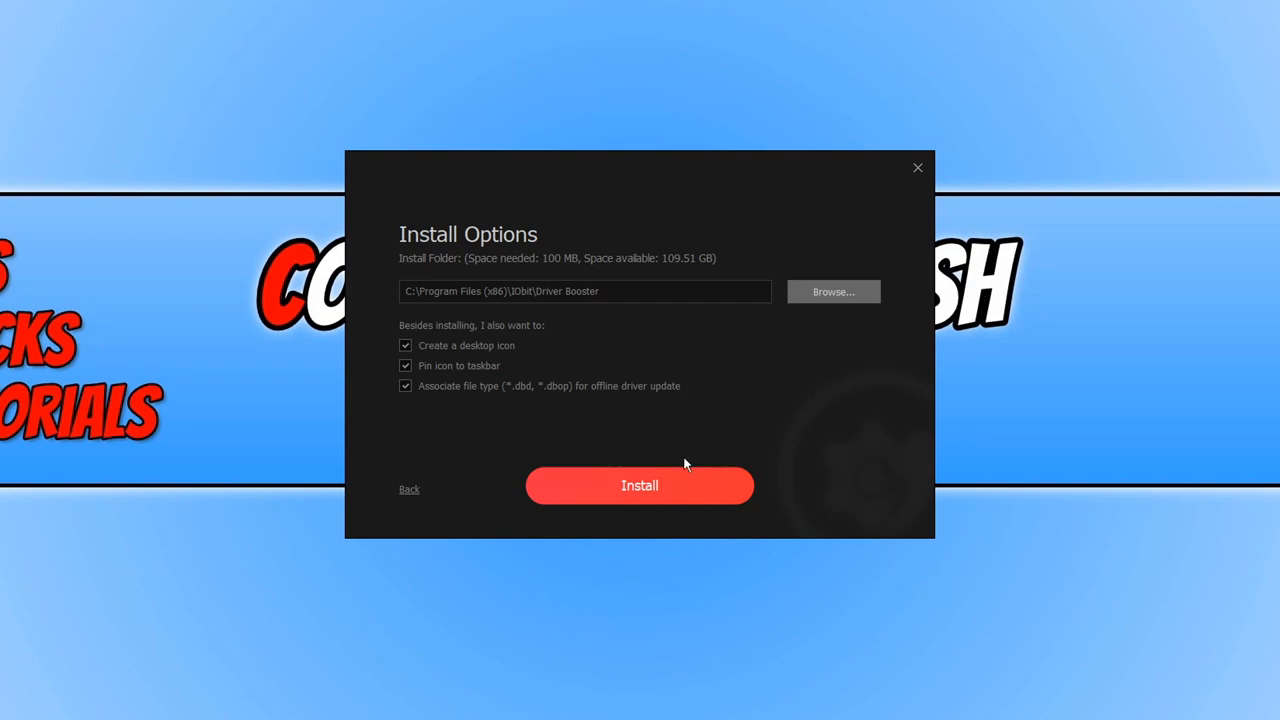
- Begin installing and decline the Waterfox browser offer with 'No, thanks.' before continuing
left_click(640, 486)
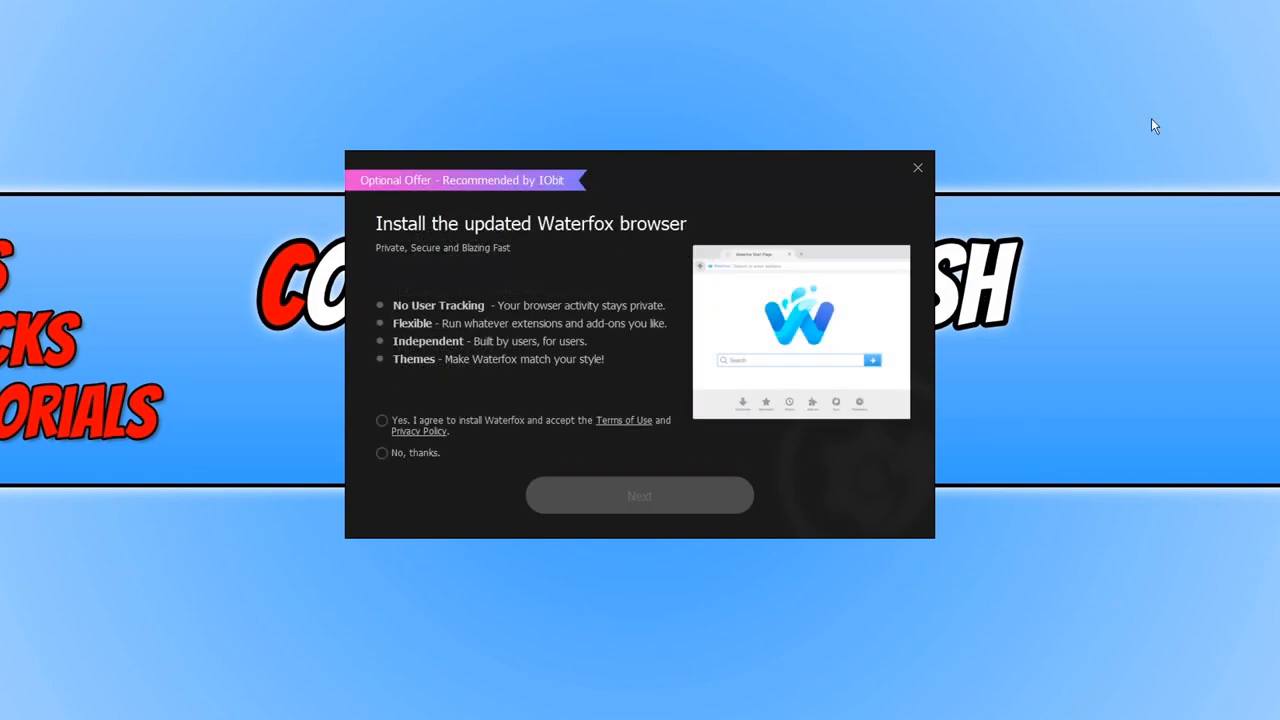
mouse_move(398, 460)
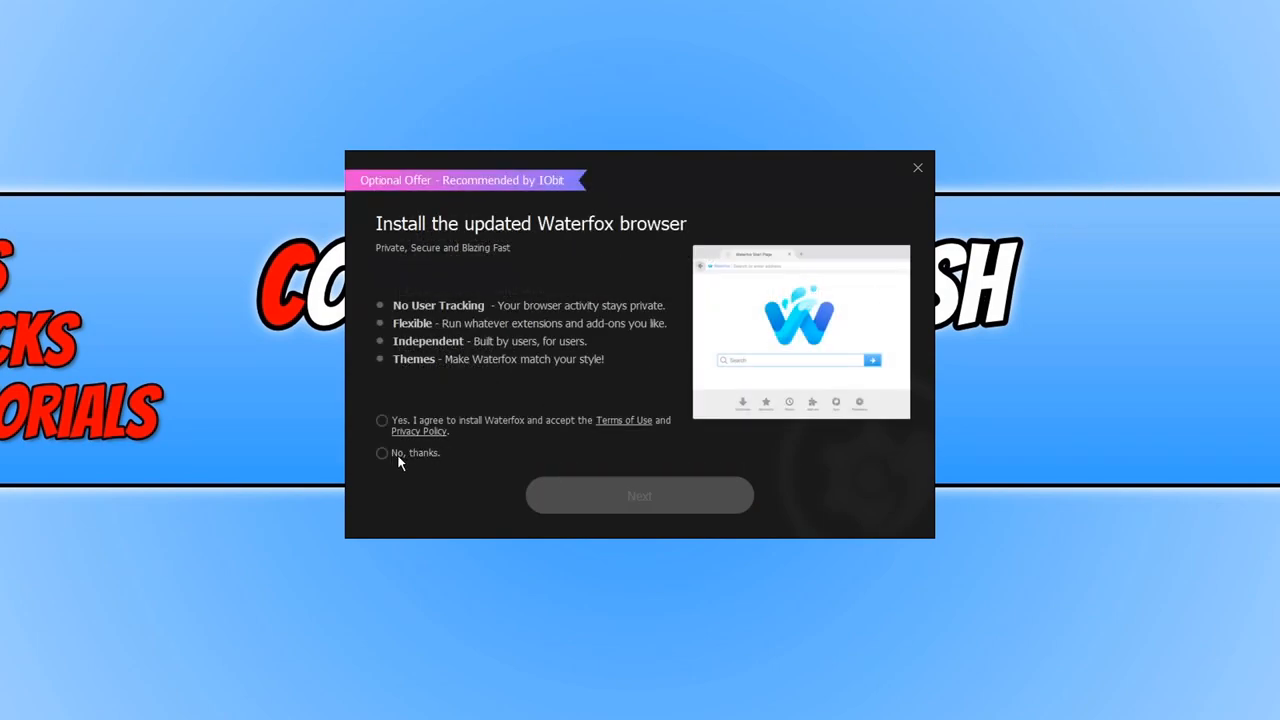
left_click(380, 452)
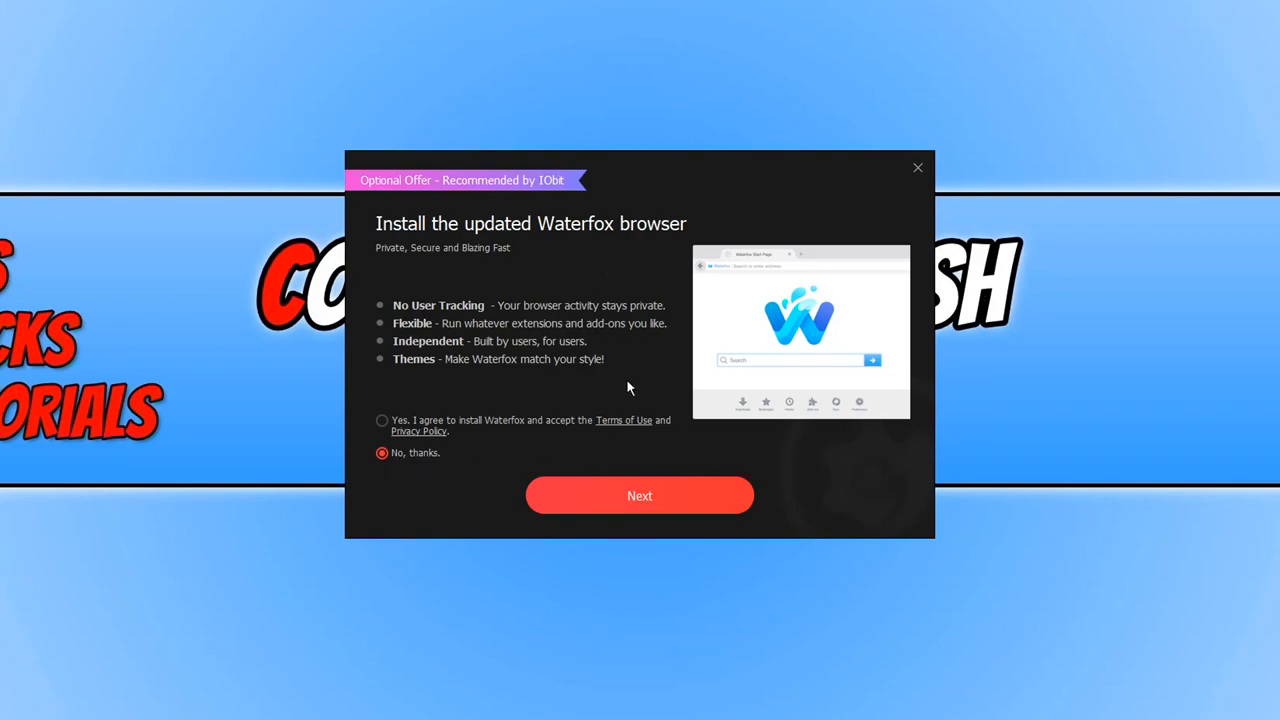
mouse_move(640, 504)
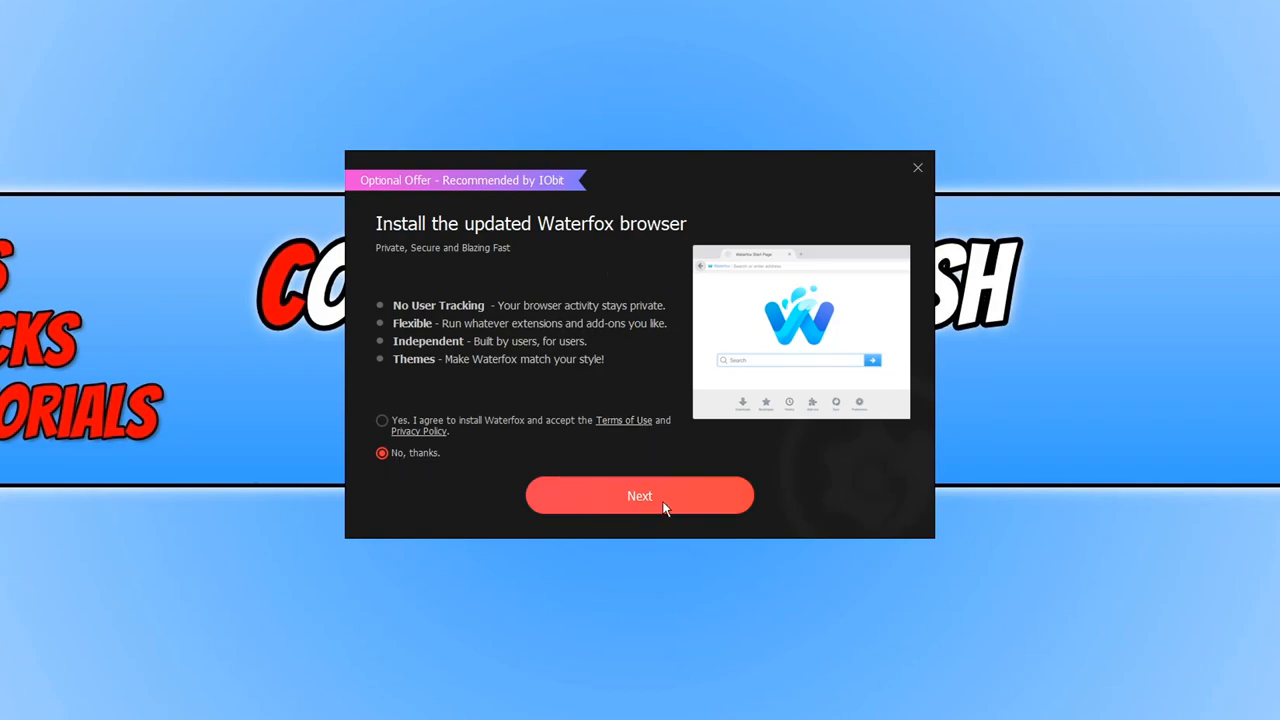
left_click(640, 496)
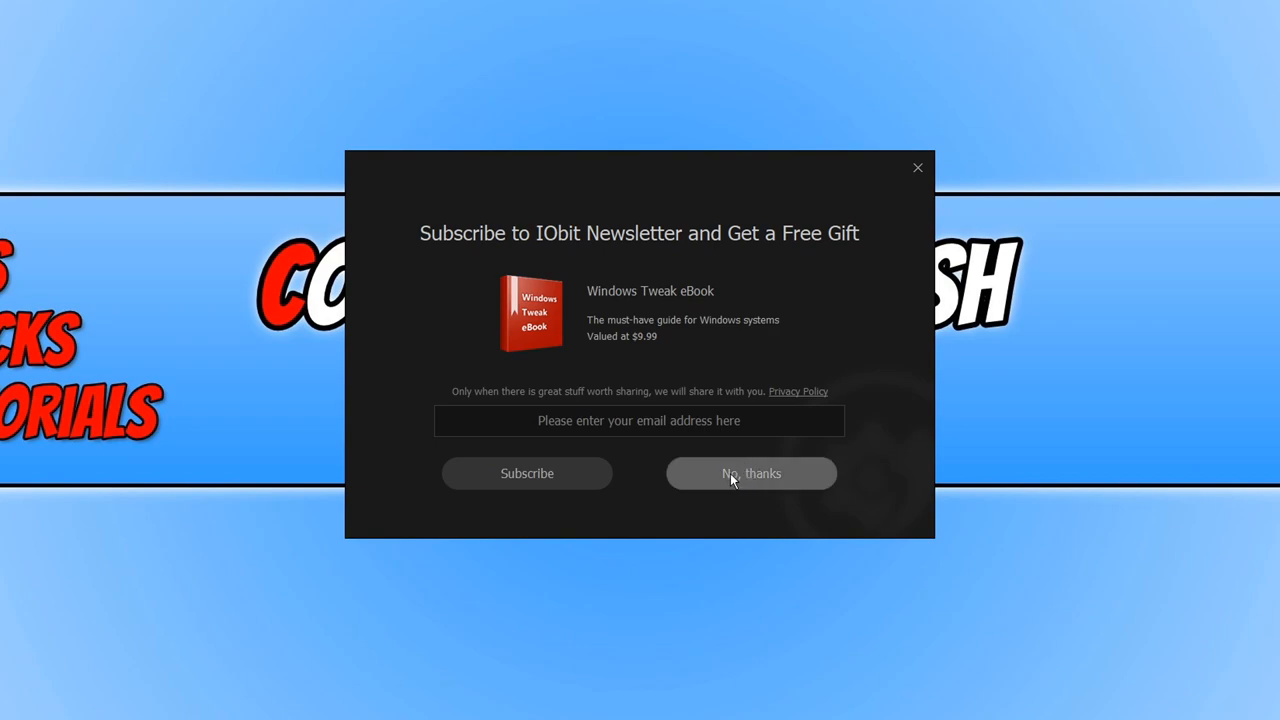
- Decline the IObit newsletter, untick Learn more online, and launch Driver Booster via Scan Now
left_click(752, 472)
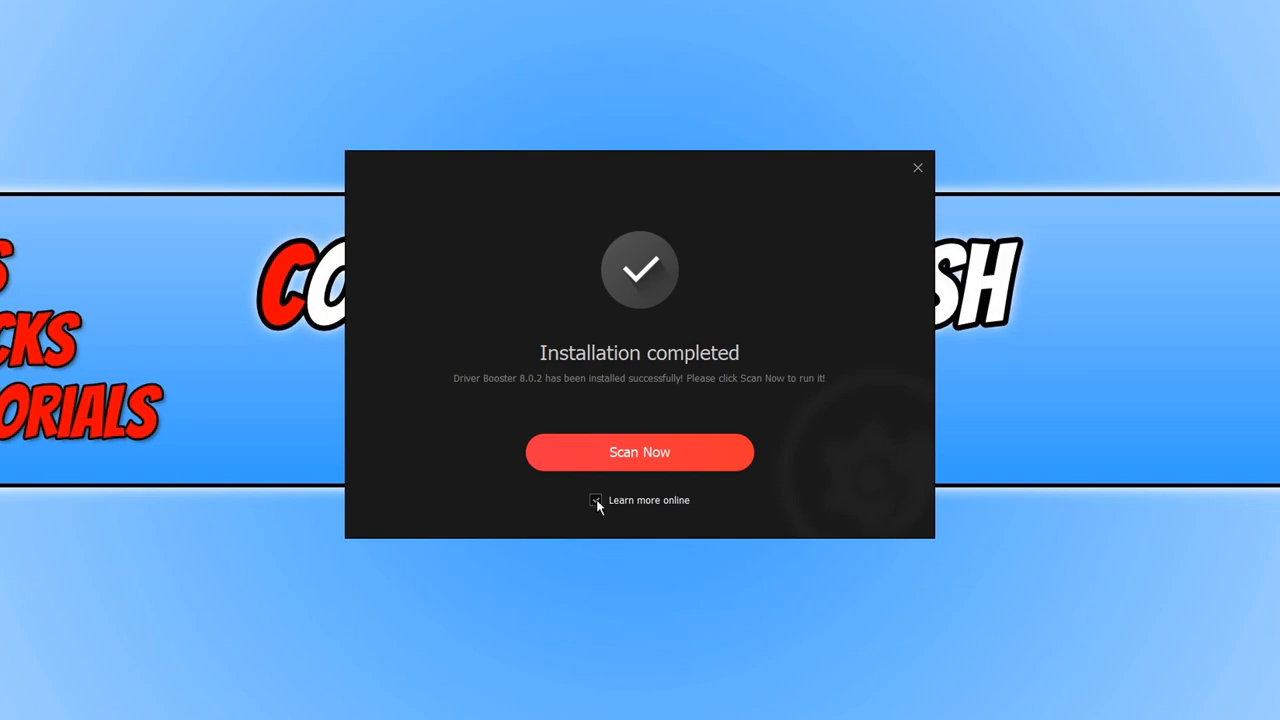
left_click(596, 500)
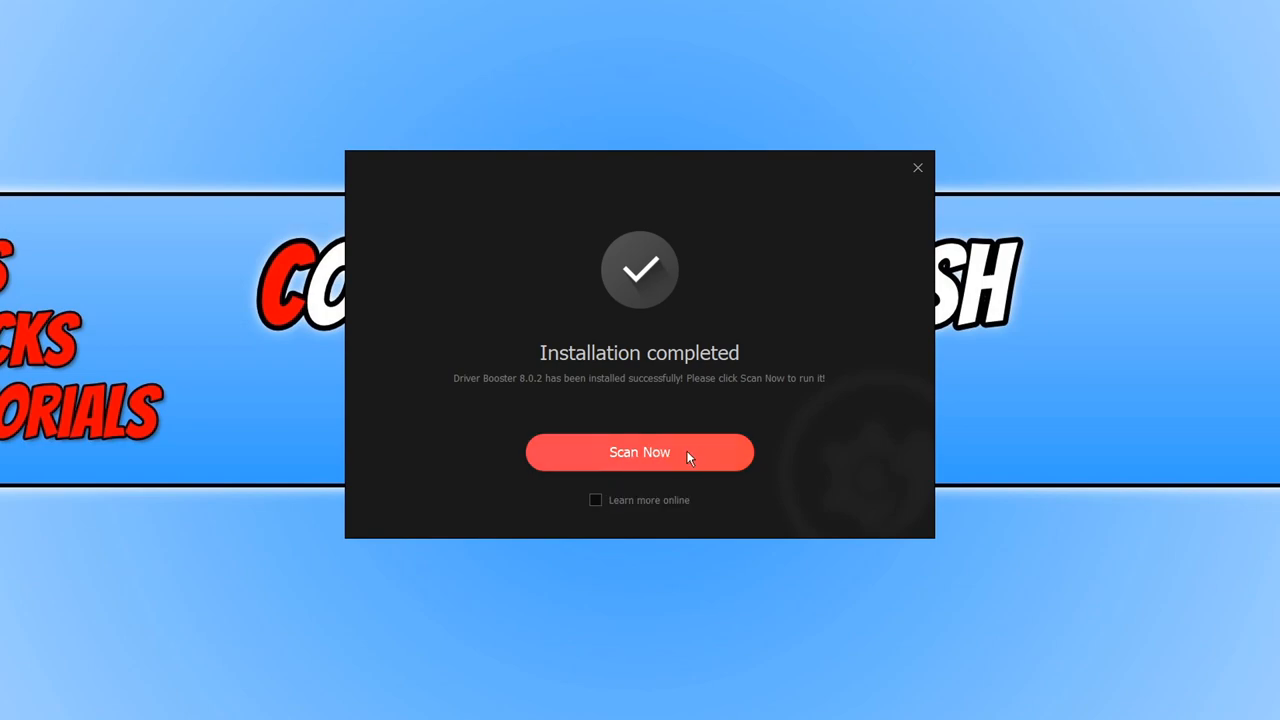
left_click(640, 452)
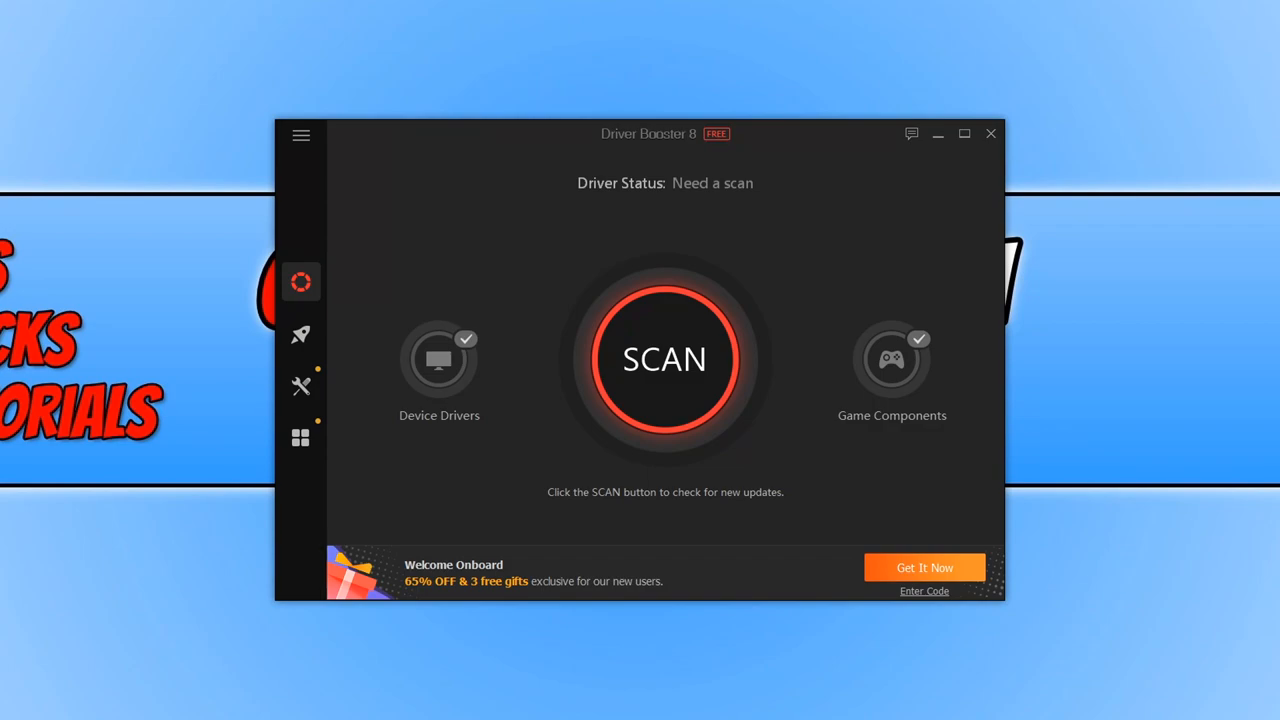
mouse_move(1230, 38)
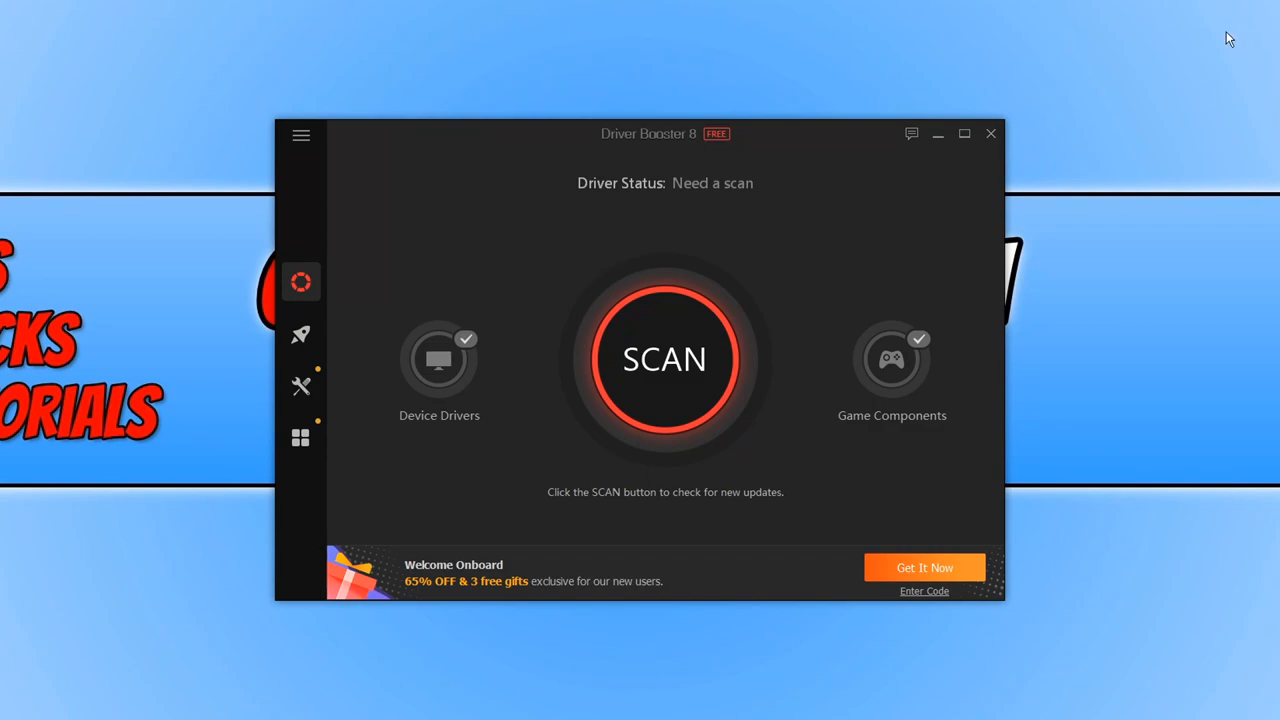
- Run a driver scan that finds 5 outdated device drivers
left_click(664, 358)
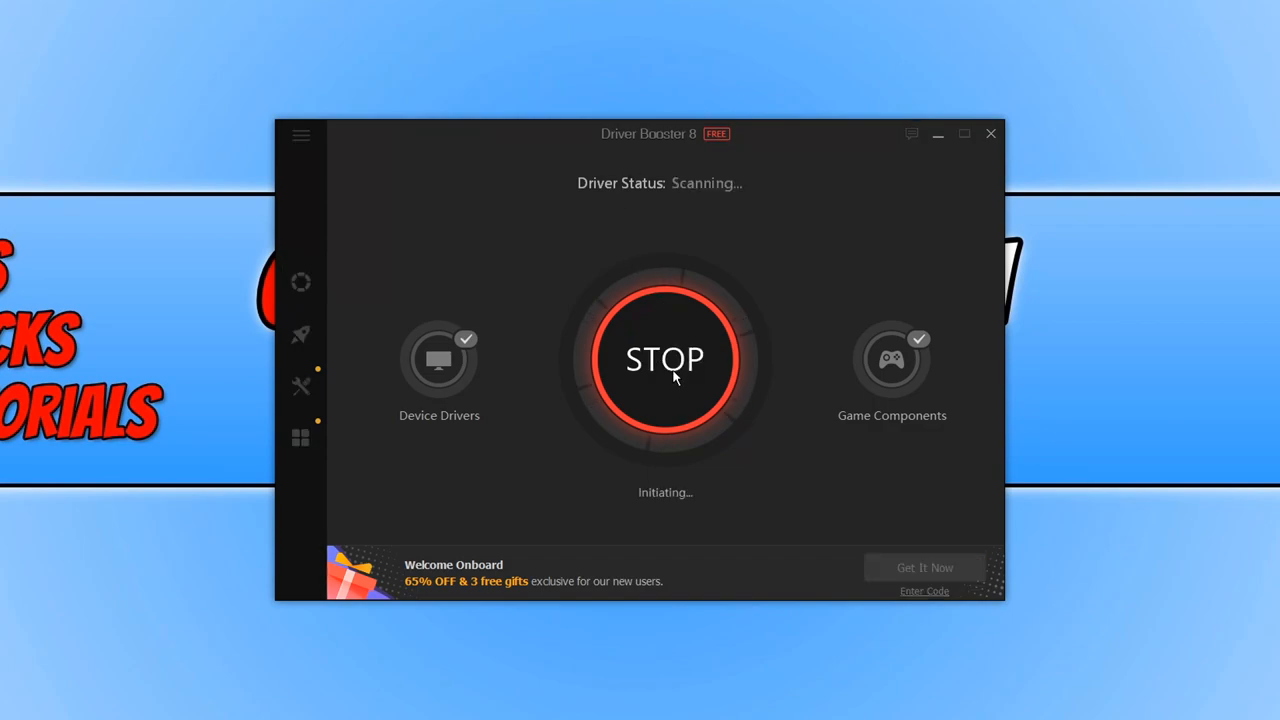
mouse_move(1098, 408)
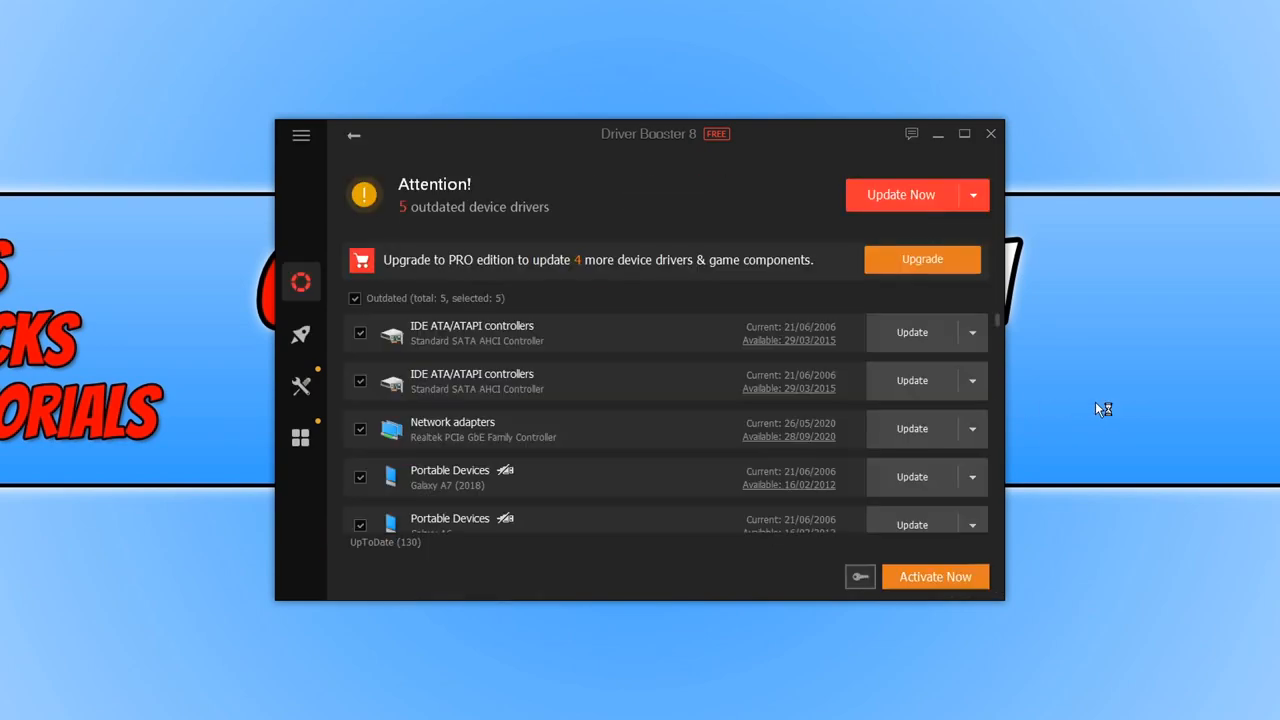
mouse_move(1212, 204)
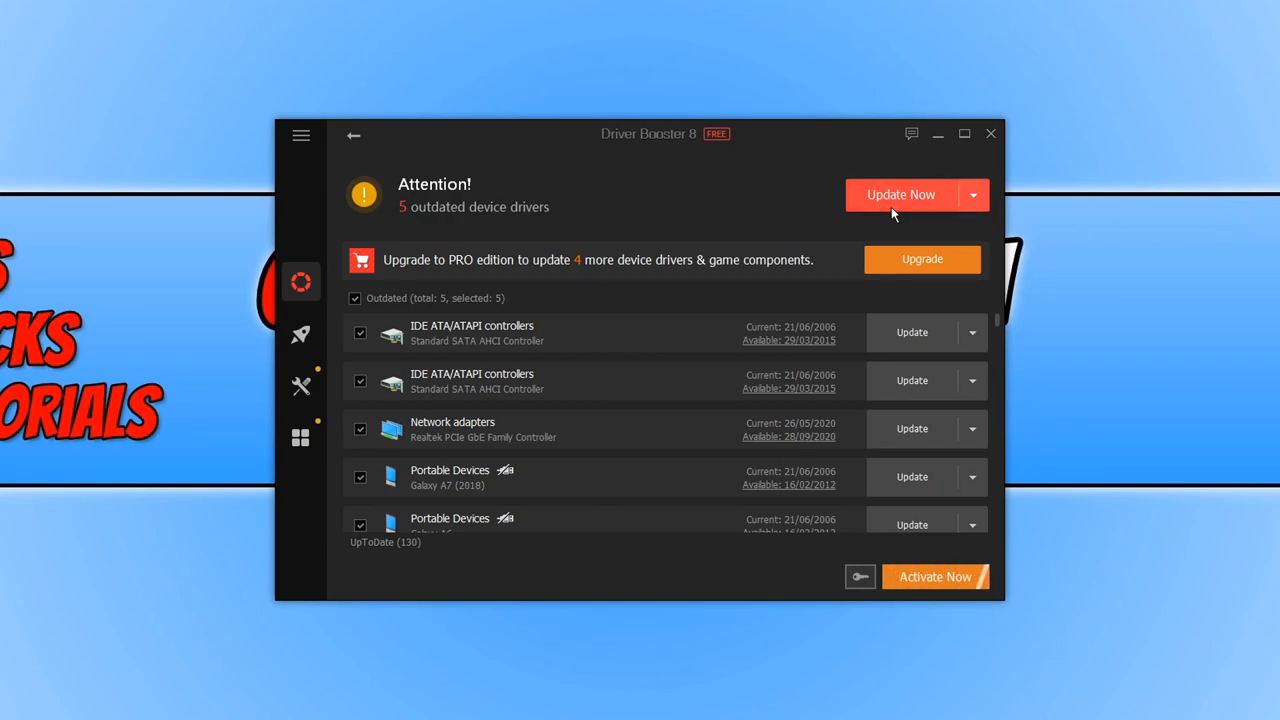
- Update all 5 outdated drivers at once and accept the Installation Notices to start downloading
left_click(900, 196)
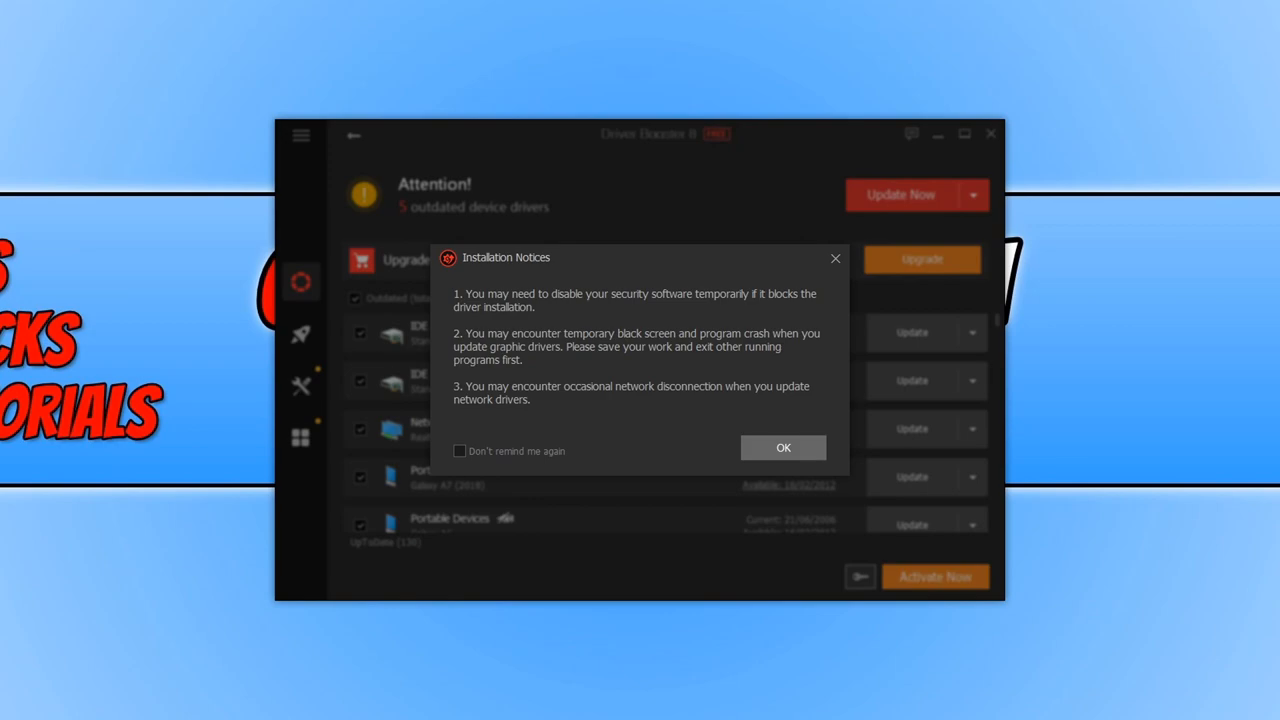
left_click(784, 448)
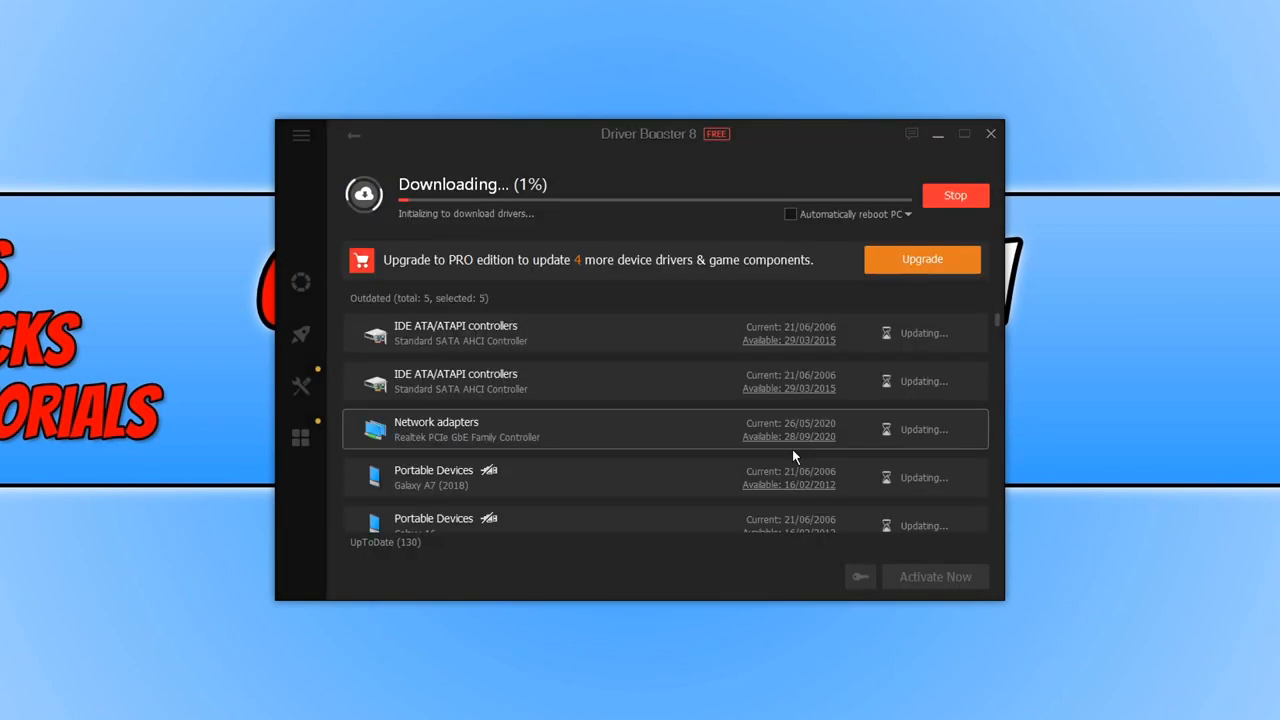